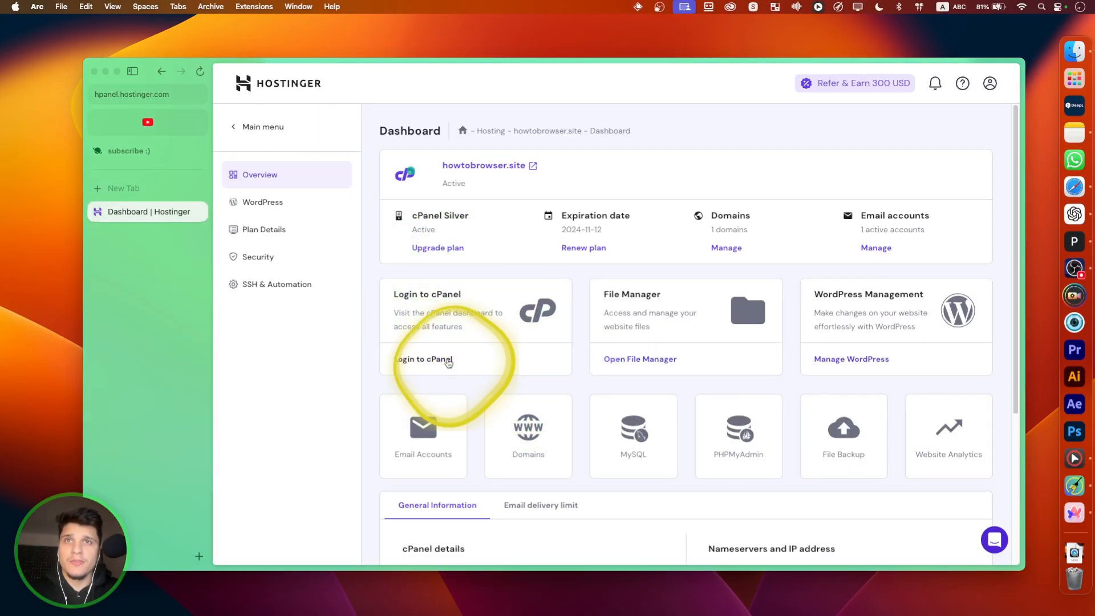
- Launch cPanel for the howtobrowser.site hosting from the hPanel dashboard
{"action": "left_click", "coordinate": [426, 358]}
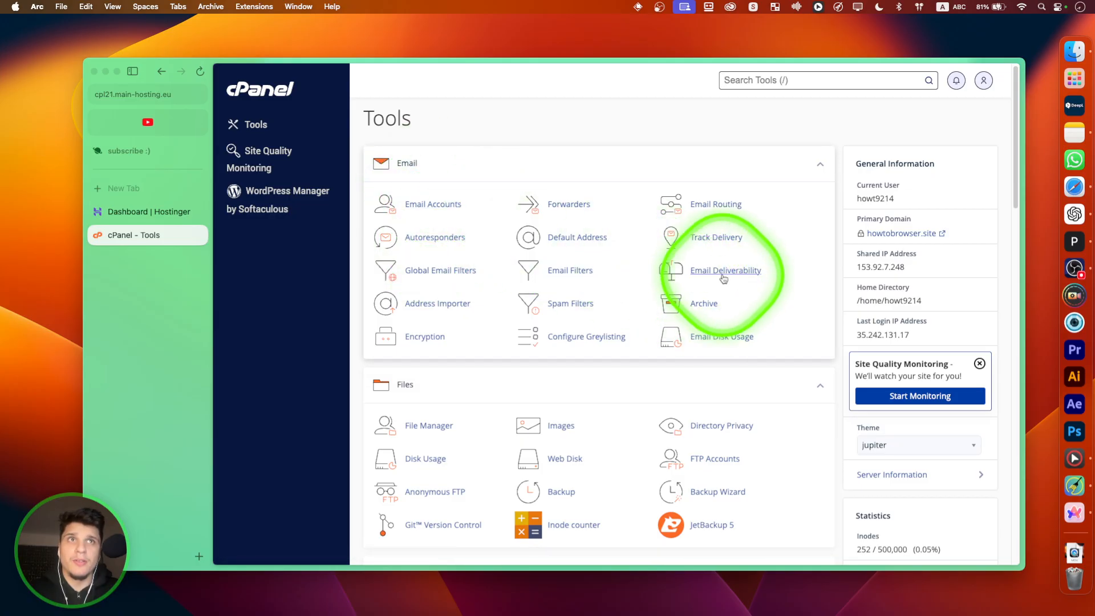
- Manage howtobrowser.site in Email Deliverability and scroll to the valid DKIM and SPF records
{"action": "left_click", "coordinate": [725, 271]}
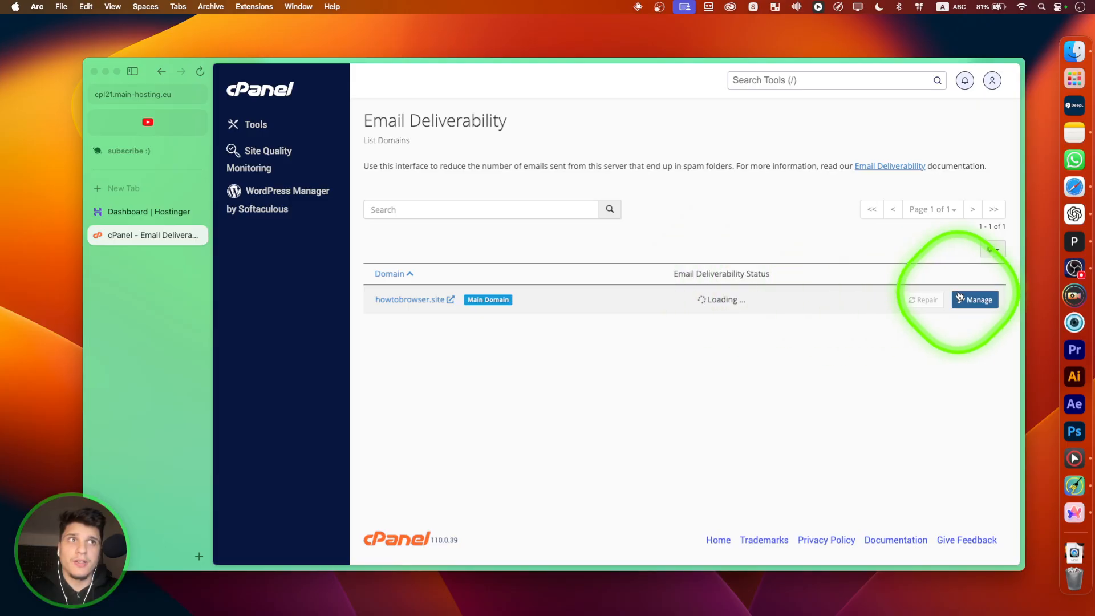
{"action": "left_click", "coordinate": [978, 299]}
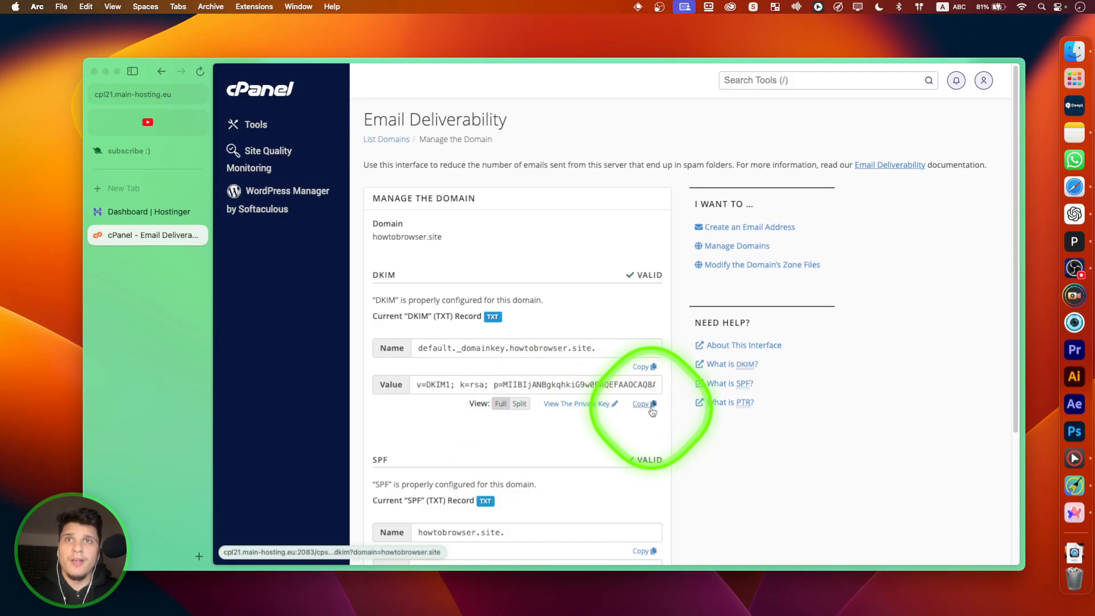
{"action": "scroll", "scroll_direction": "down", "scroll_amount": 3}
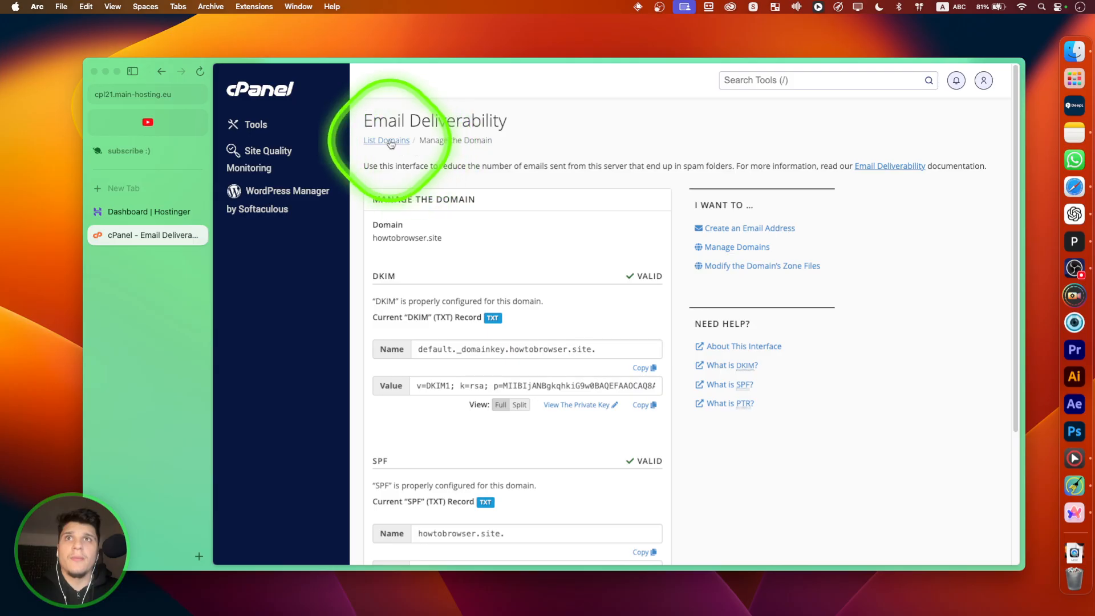
{"action": "left_click", "coordinate": [386, 141]}
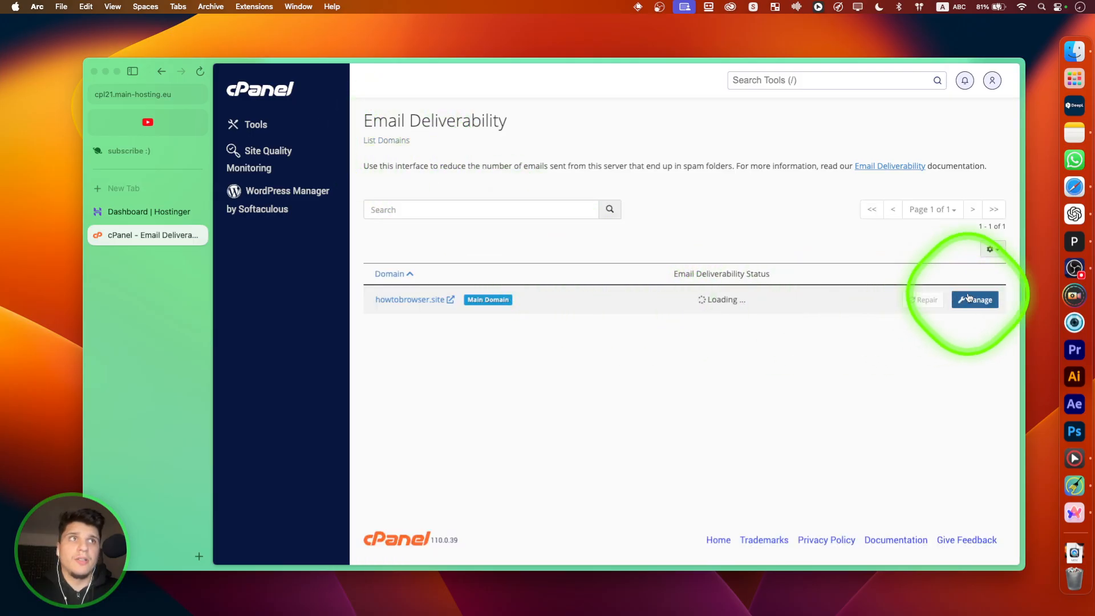
{"action": "left_click", "coordinate": [979, 299]}
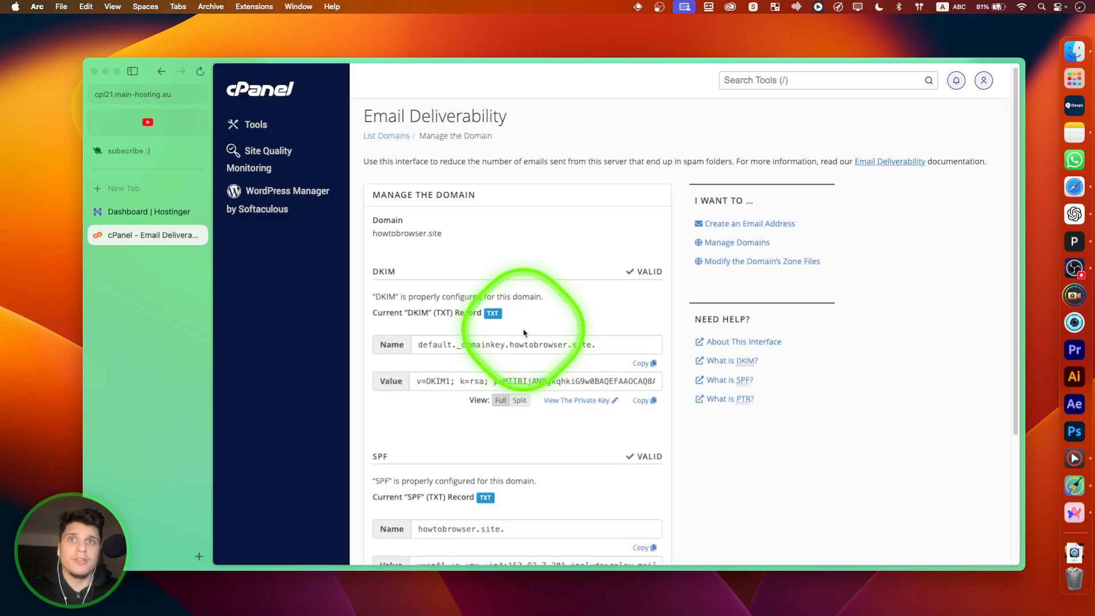
{"action": "scroll", "scroll_direction": "down", "scroll_amount": 3}
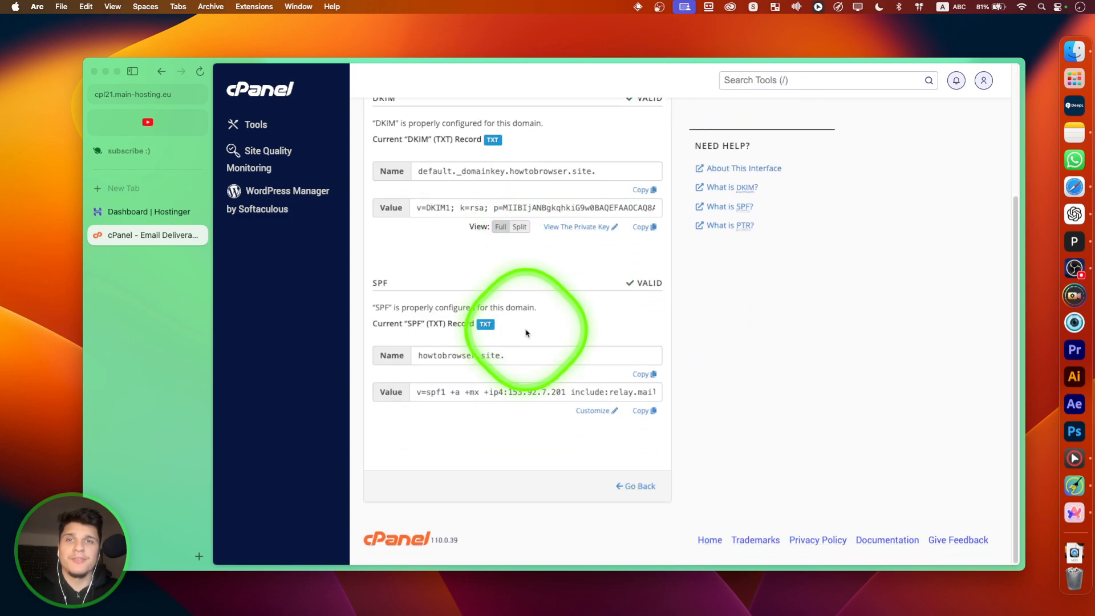